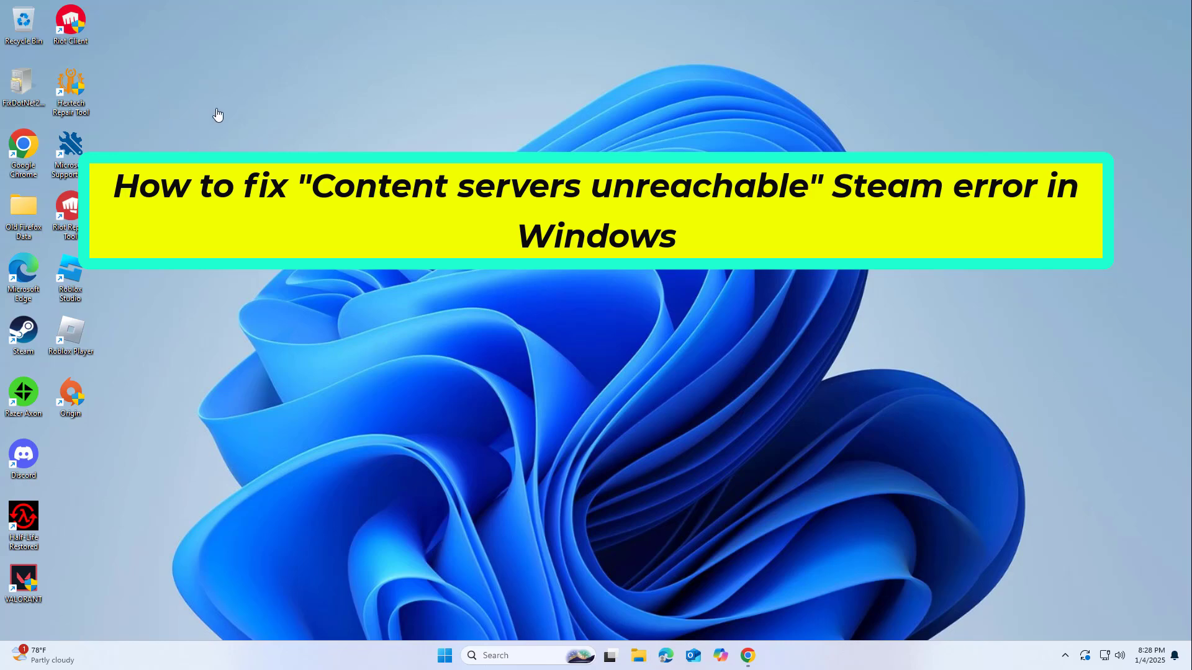
mouse_move(218, 114)
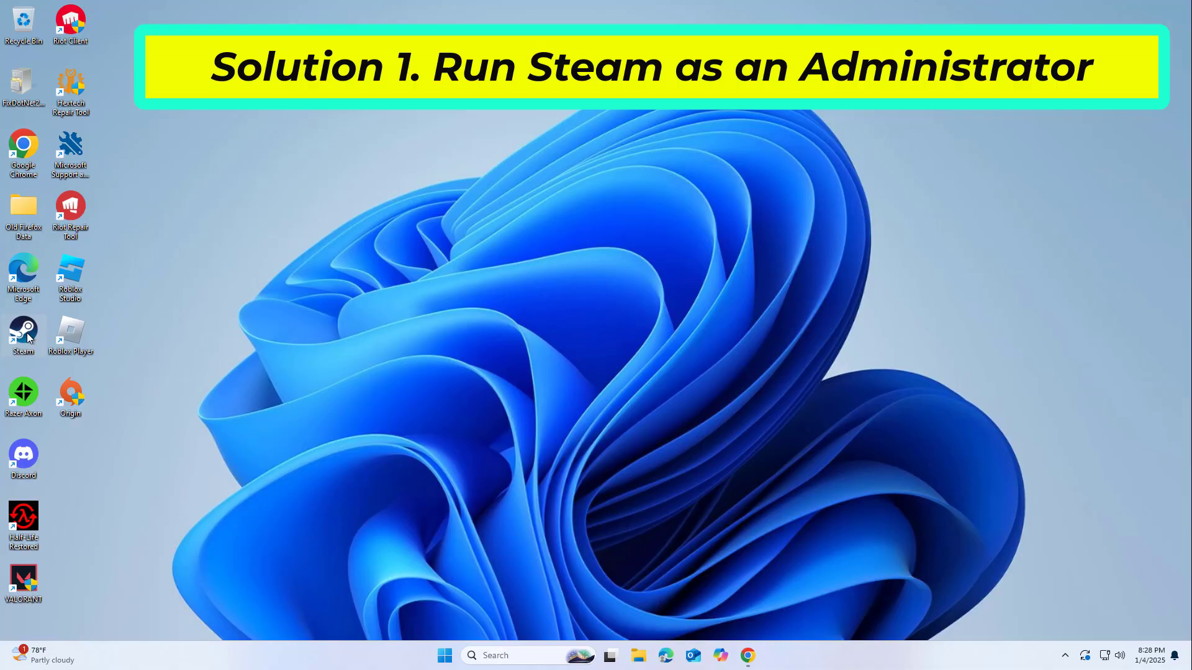
Run the Steam desktop shortcut as administrator.
right_click(23, 335)
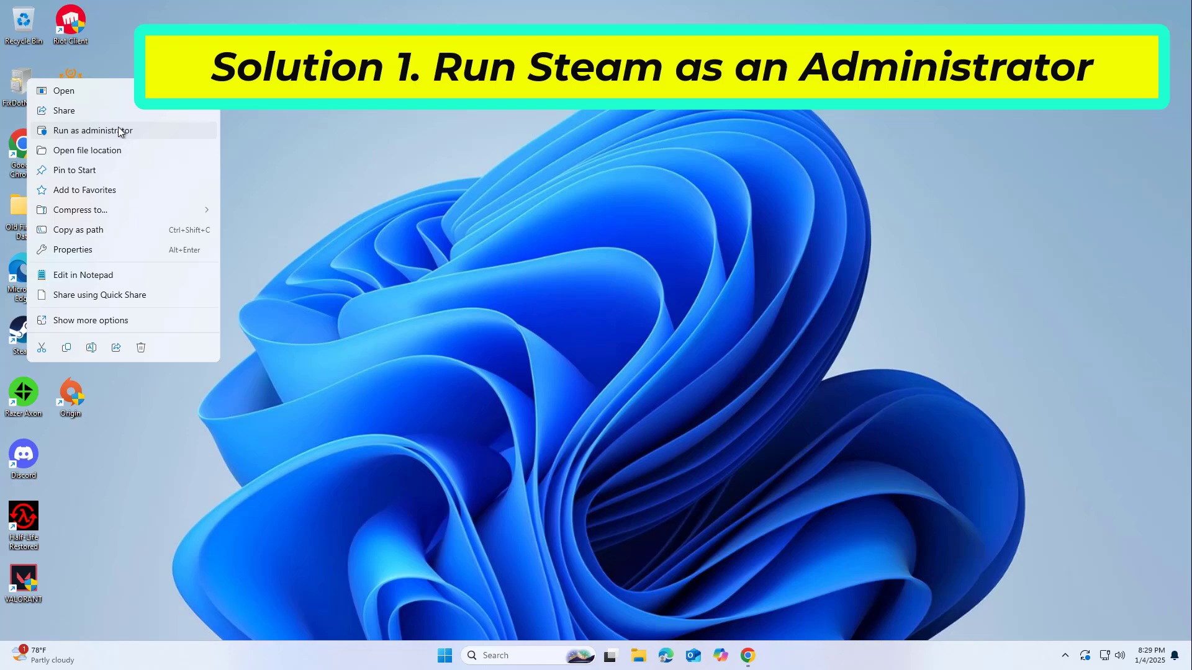
left_click(94, 130)
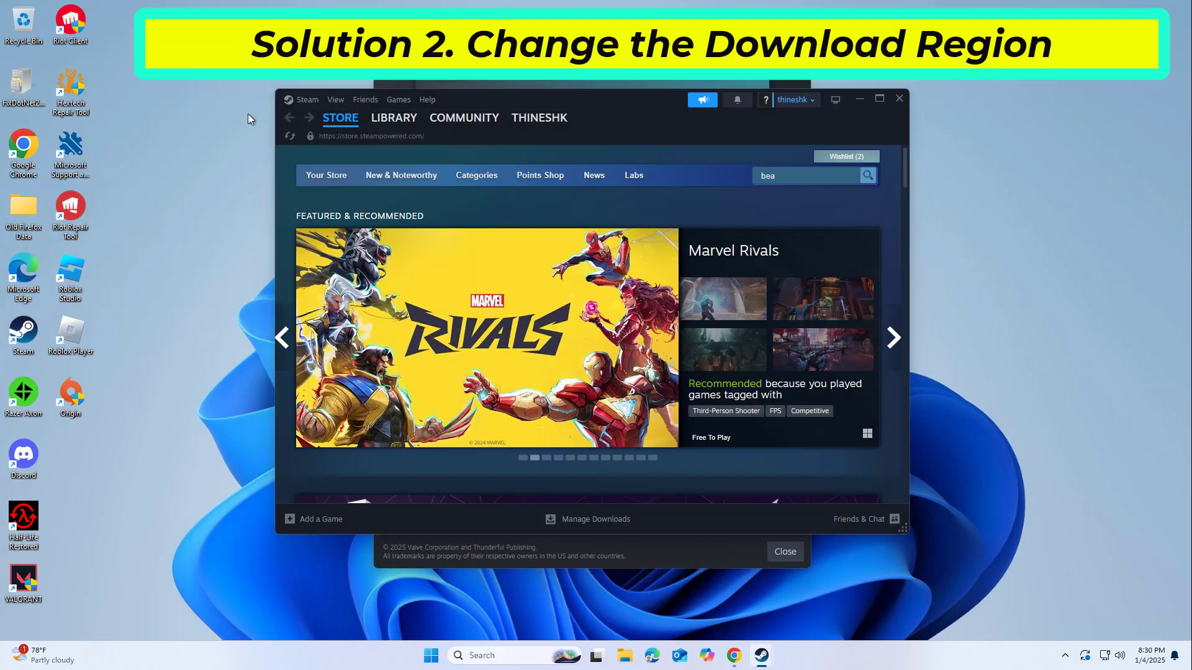
Open Steam's Settings window from the Steam menu.
left_click(893, 337)
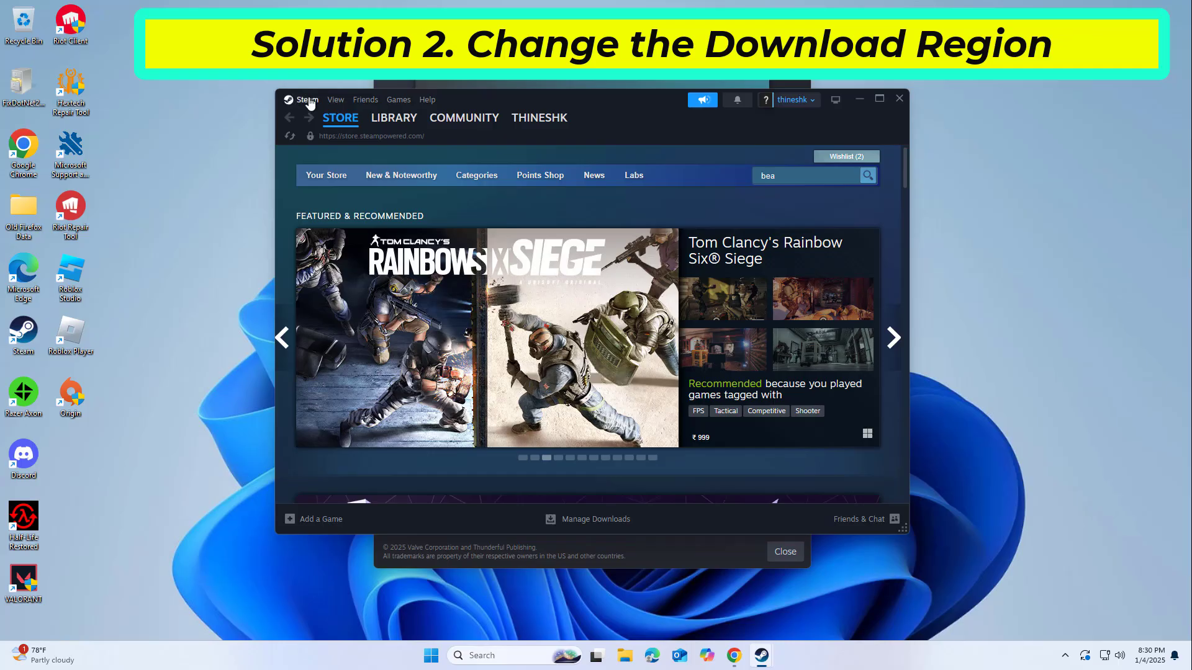
left_click(308, 100)
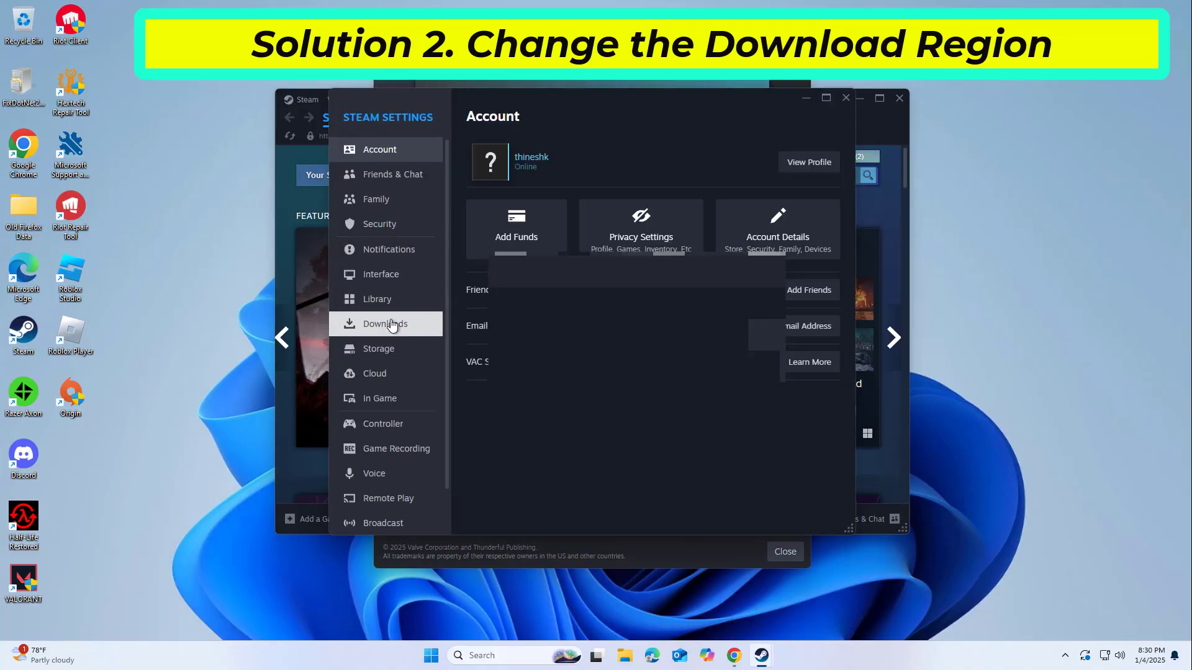
Set the Steam download region to Netherlands in the Downloads settings.
left_click(385, 323)
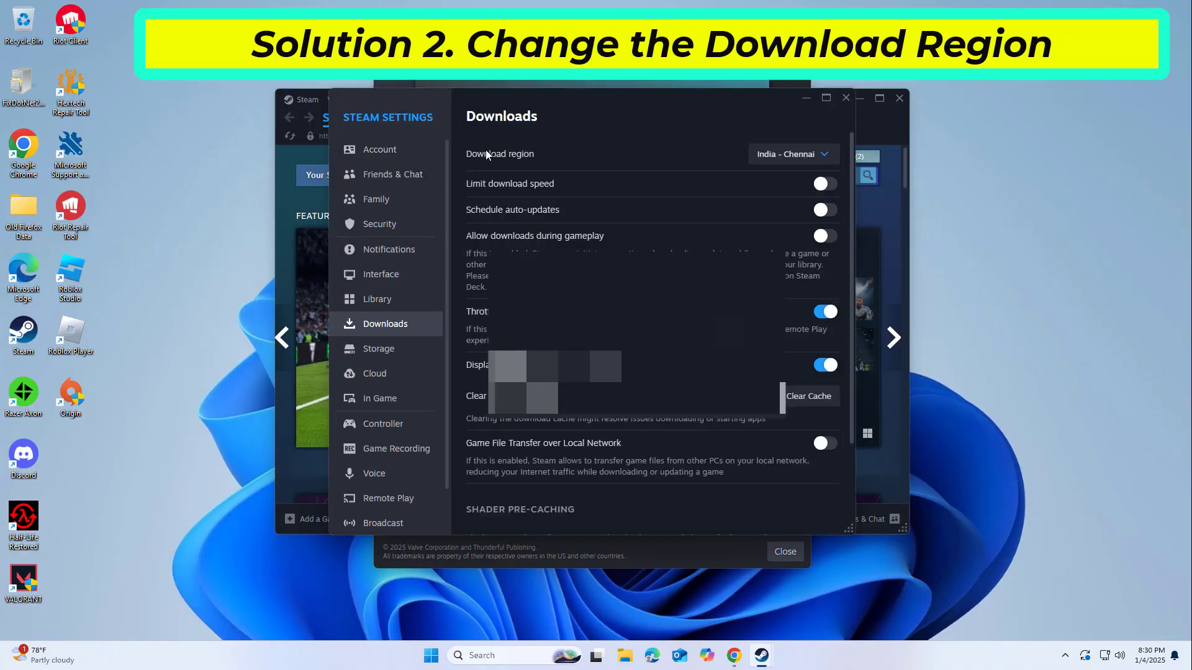
left_click(792, 154)
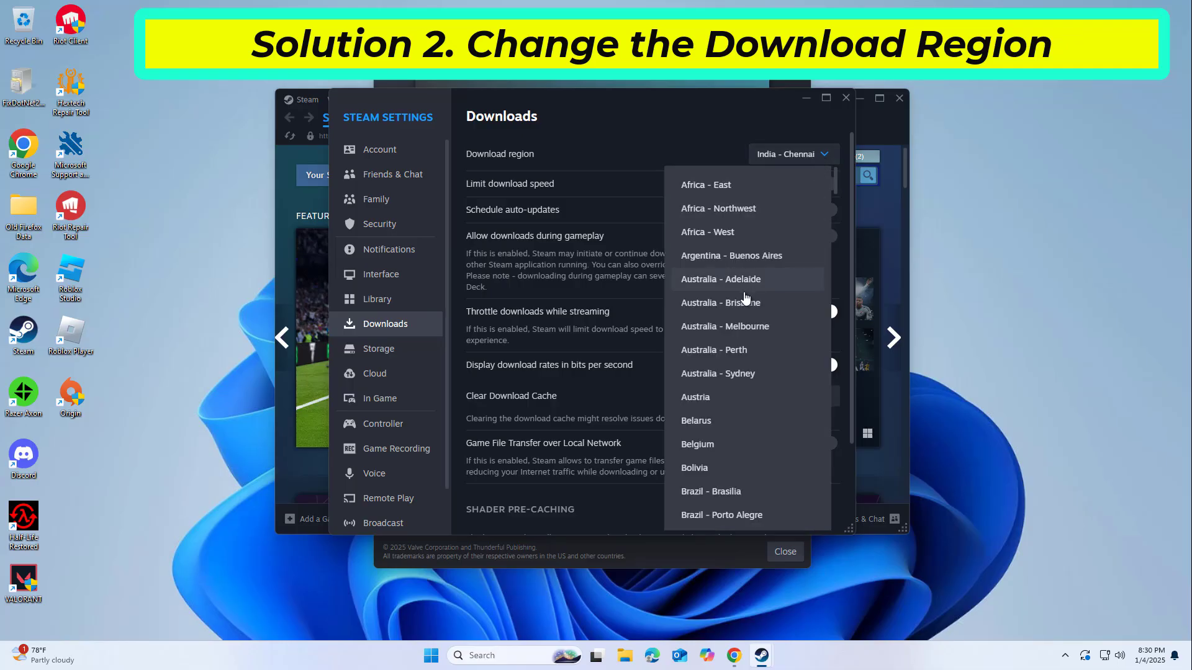
scroll("down", 3)
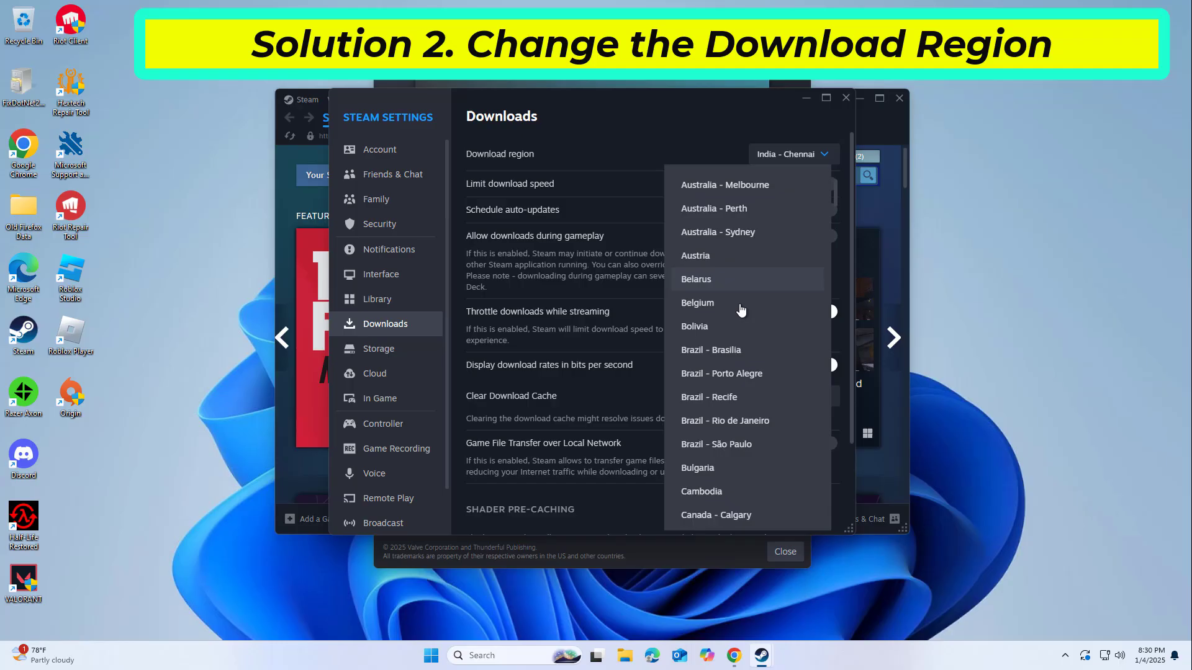
scroll("down", 3)
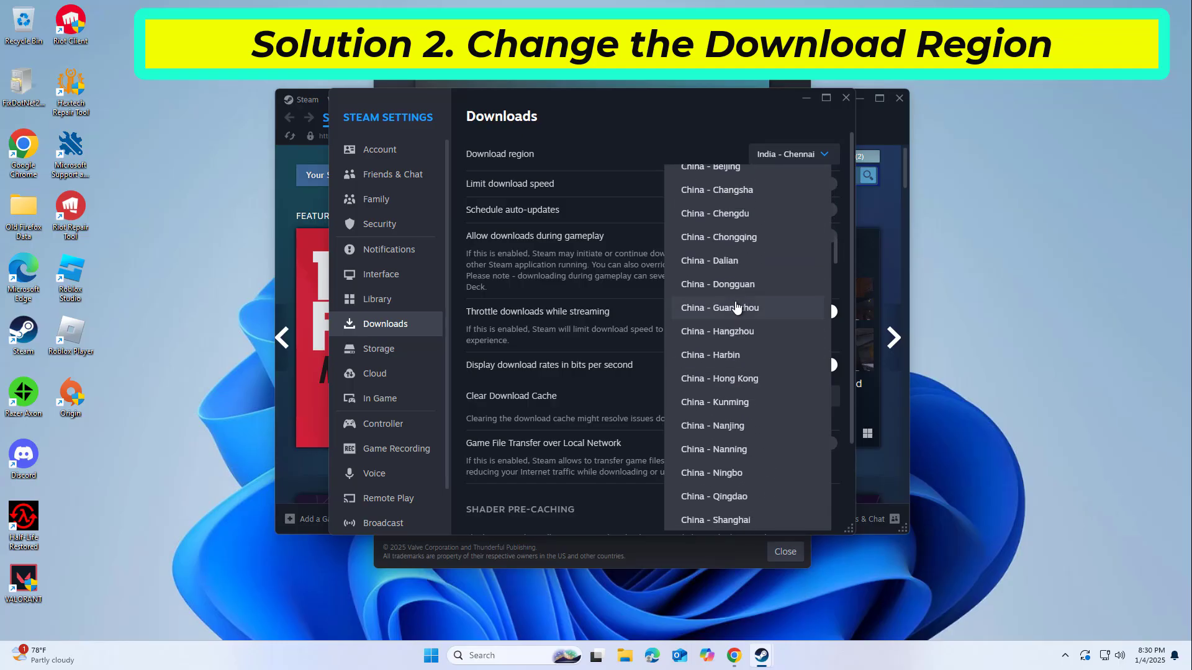
scroll("down", 3)
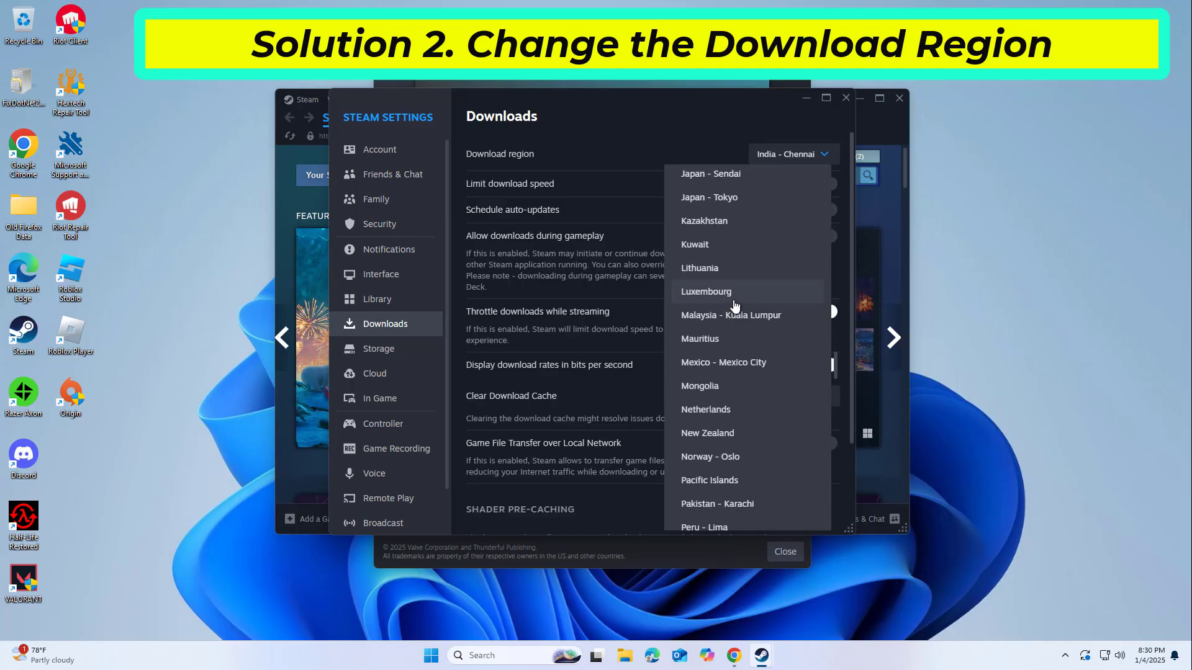
scroll("down", 3)
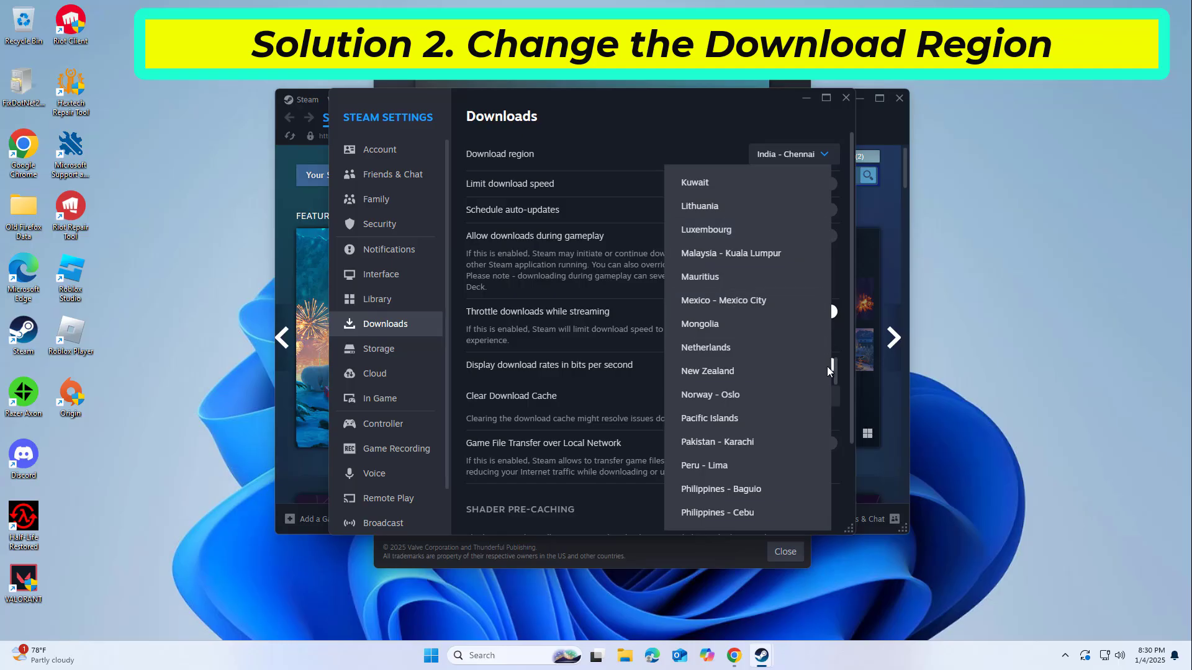
left_click(705, 347)
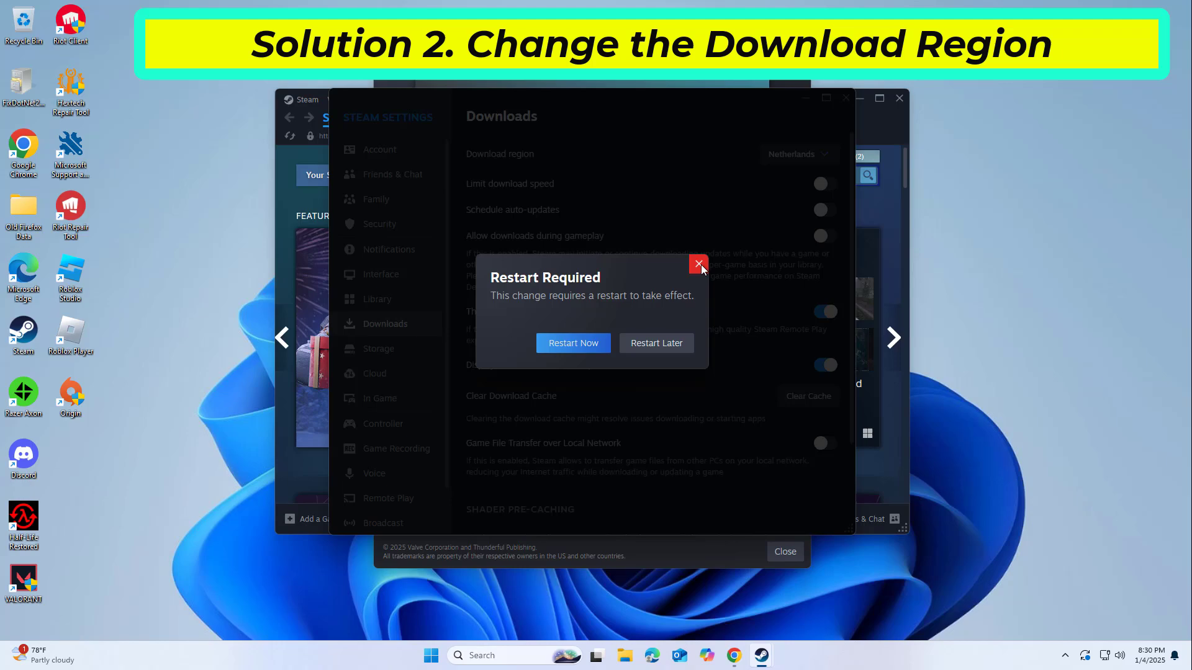
Dismiss the restart prompt and set the download region back to India - Chennai.
left_click(796, 153)
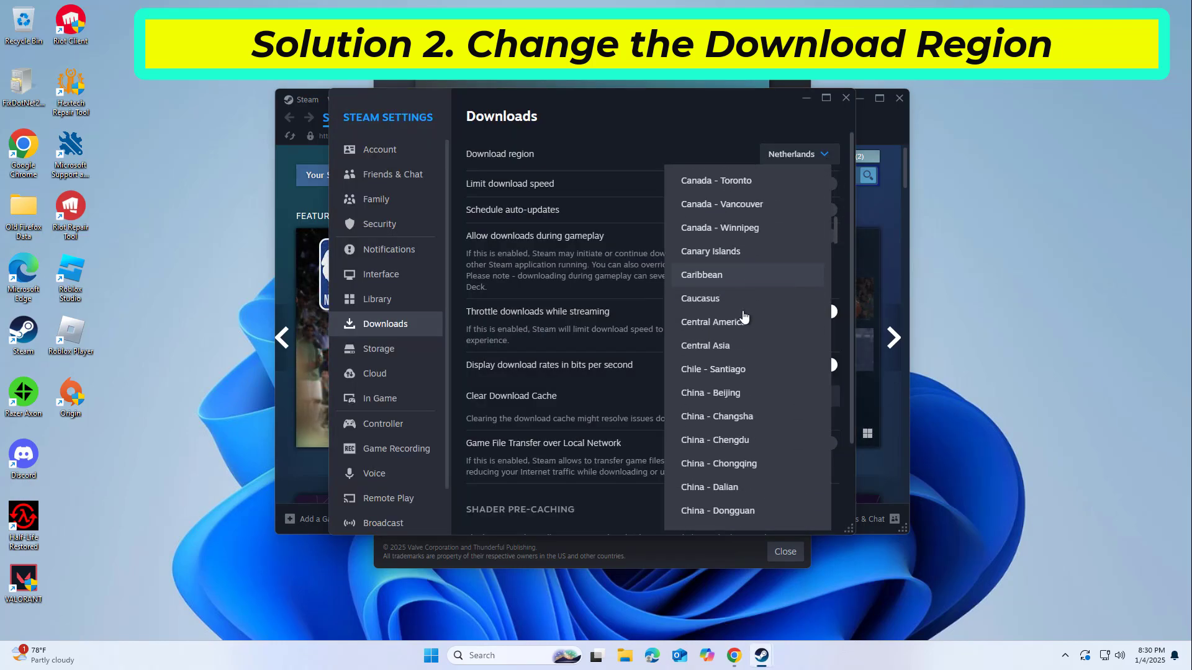
scroll("down", 3)
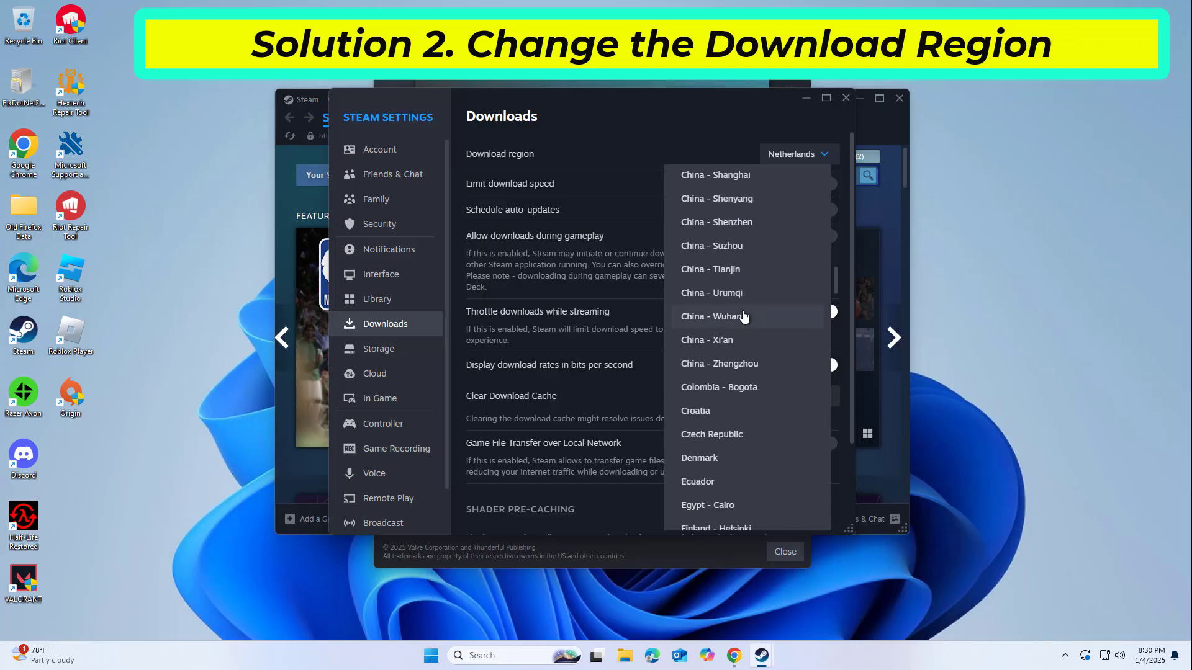
scroll("down", 3)
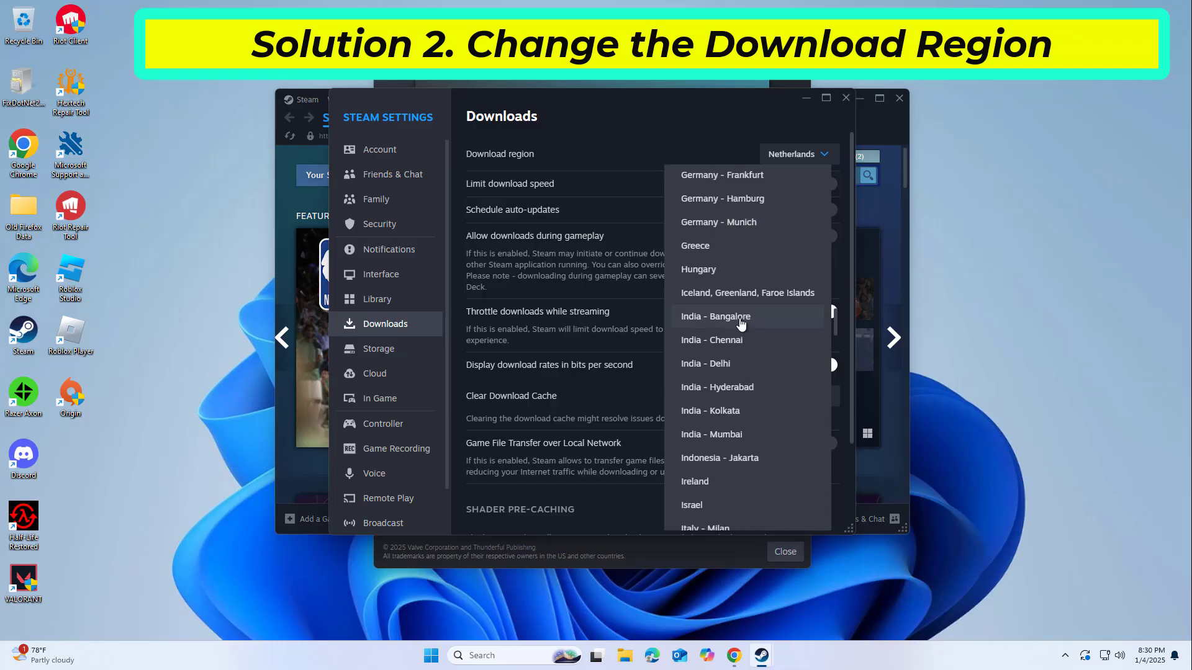
left_click(710, 339)
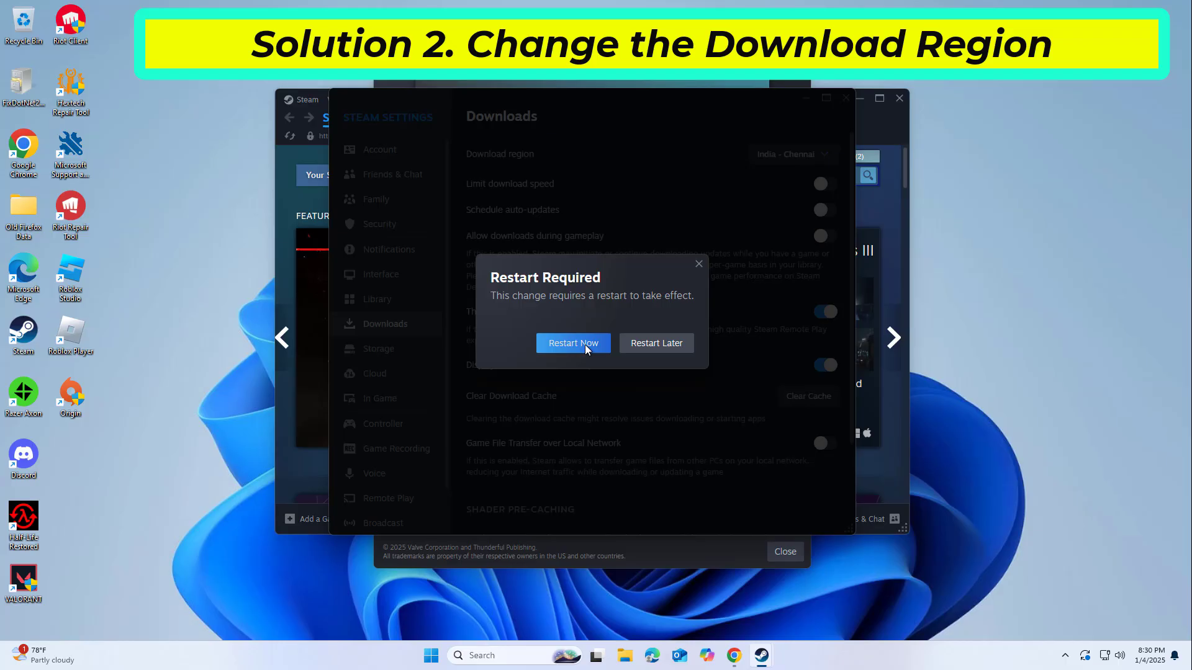
Restart Steam immediately to apply the India - Chennai region change.
left_click(572, 343)
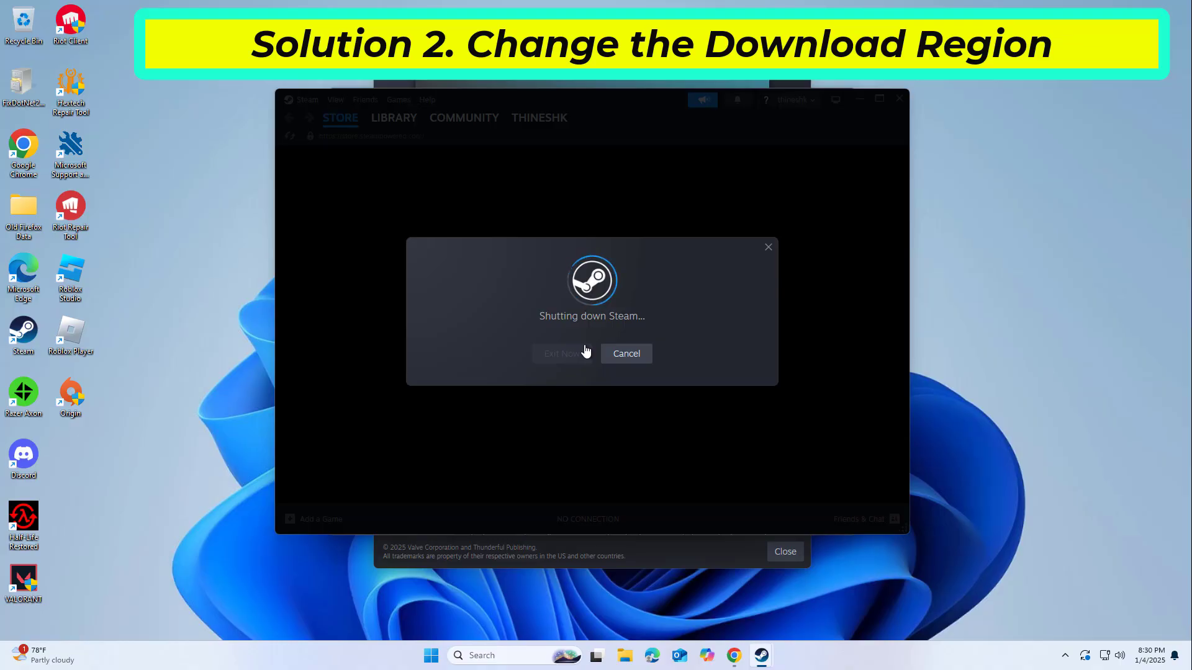
left_click(559, 353)
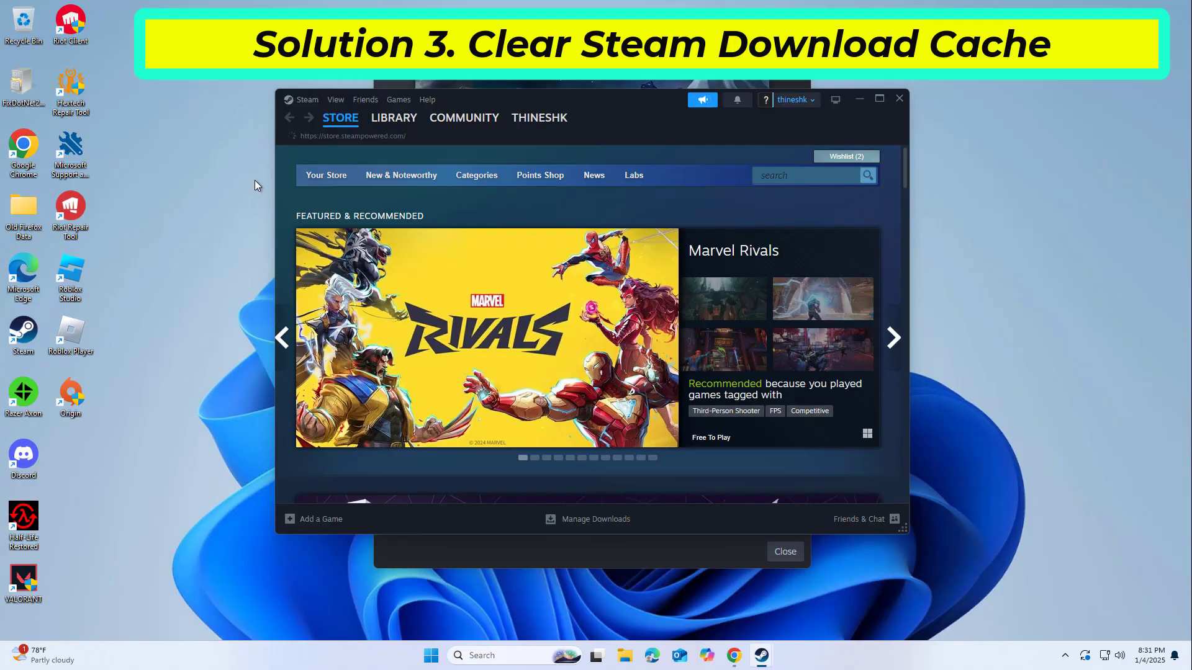
Go to Steam Settings > Downloads to clear the download cache.
left_click(306, 99)
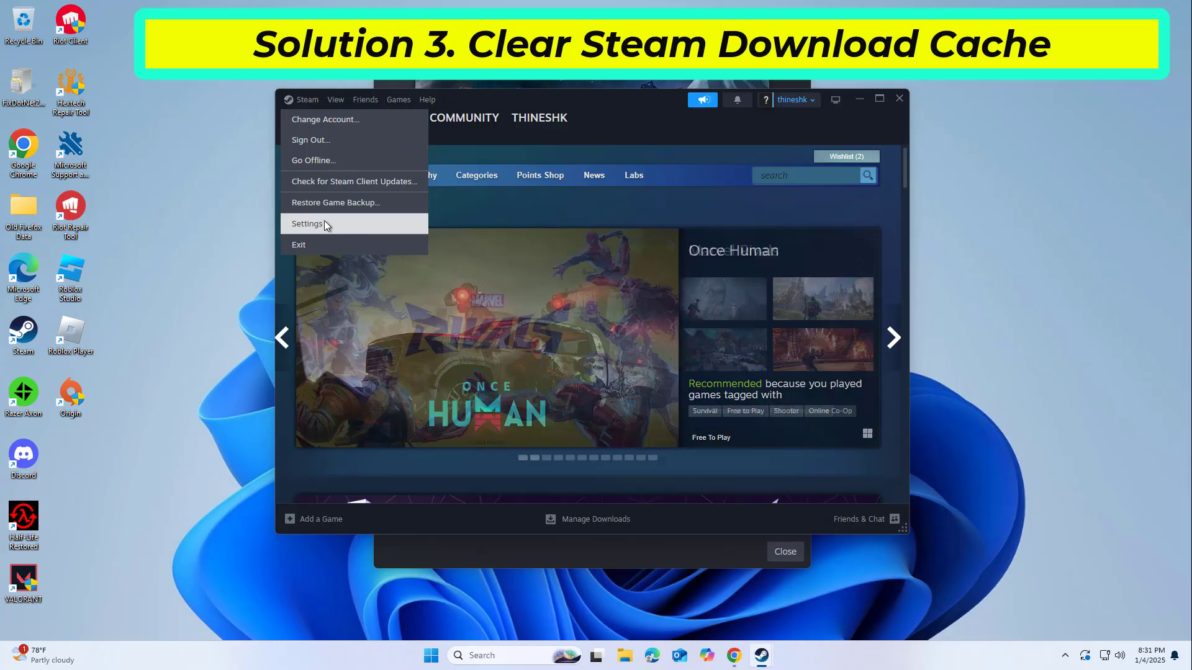
left_click(307, 223)
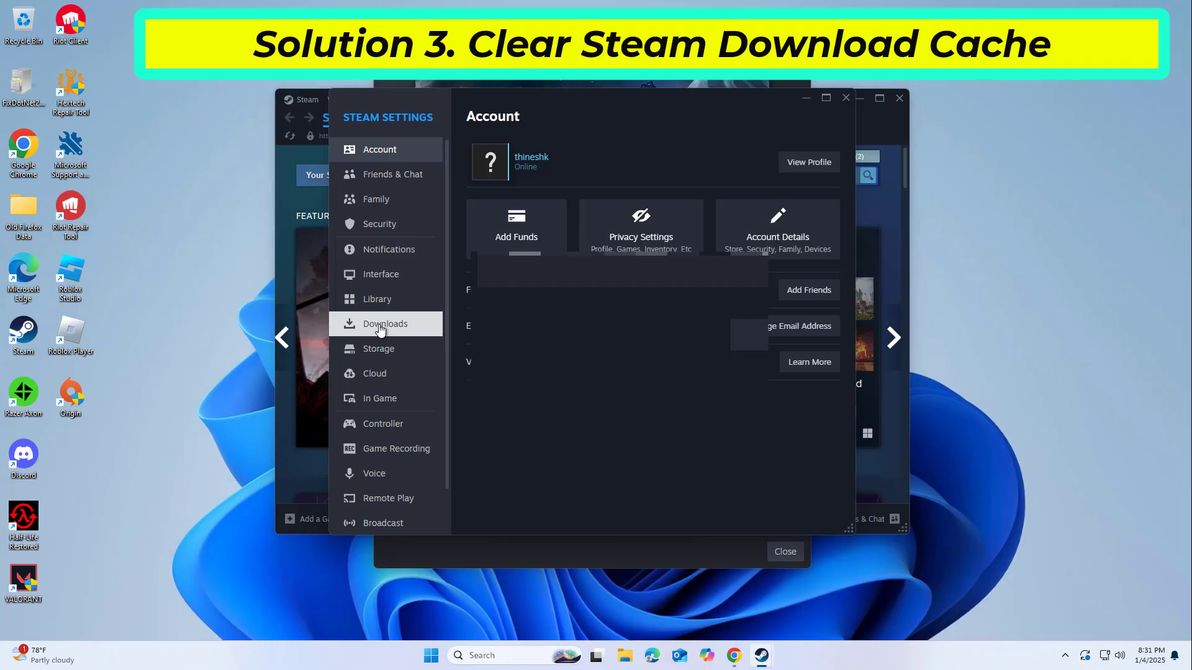
left_click(385, 323)
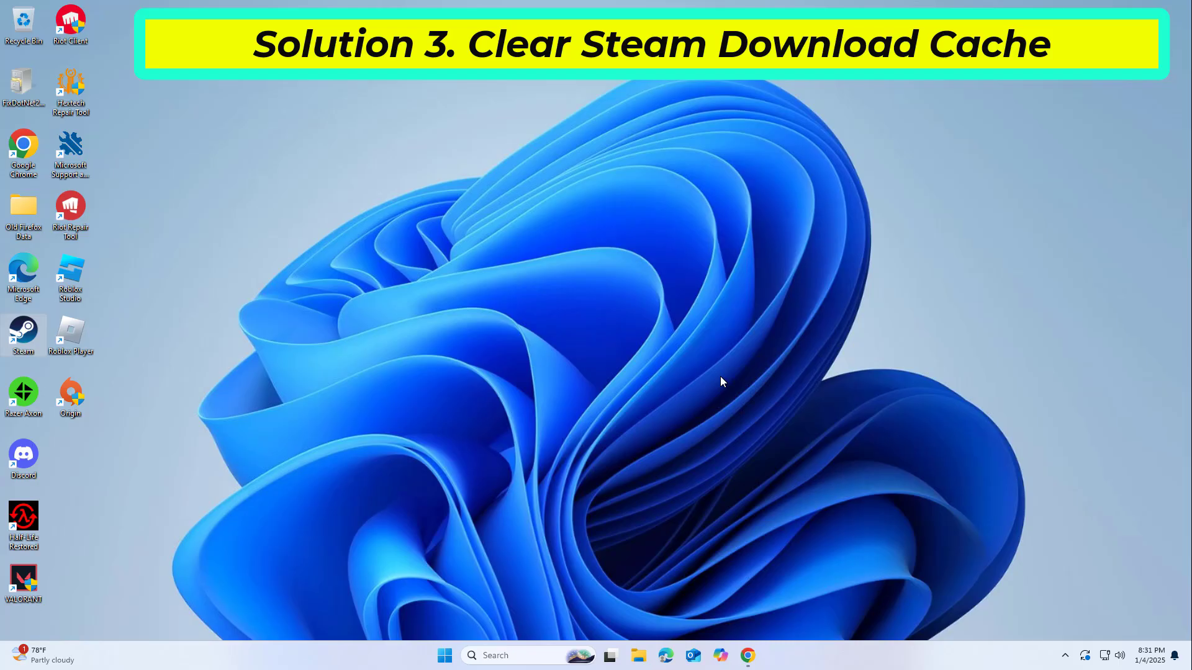
Relaunch Steam from its desktop shortcut.
double_click(23, 335)
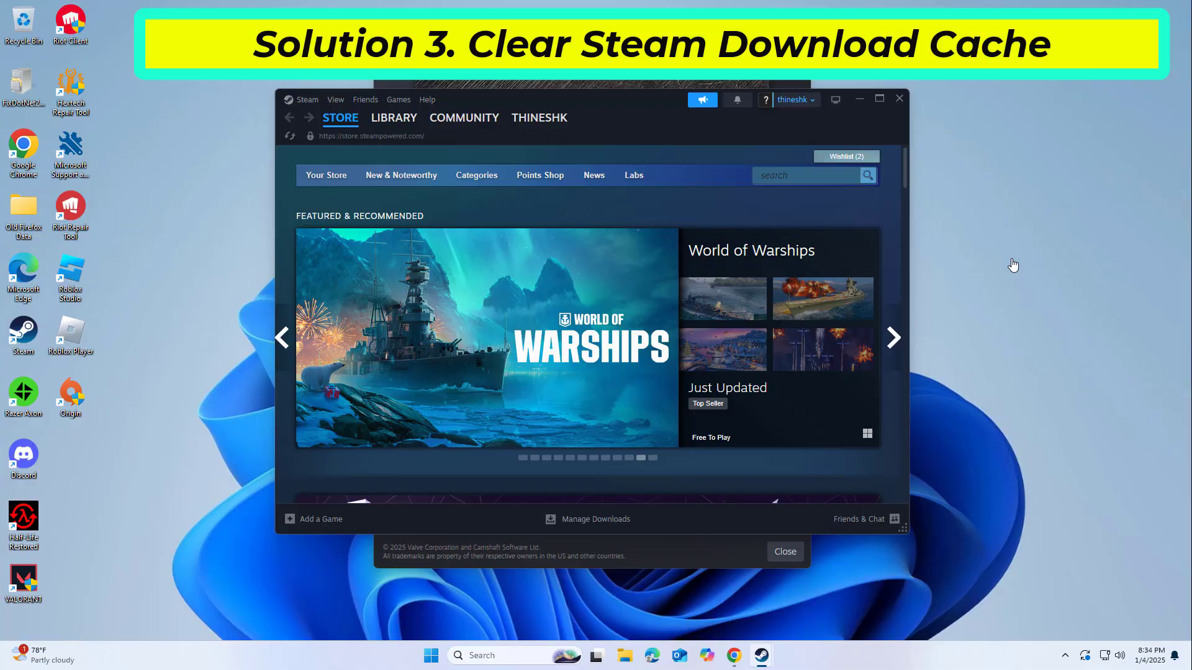
mouse_move(1003, 254)
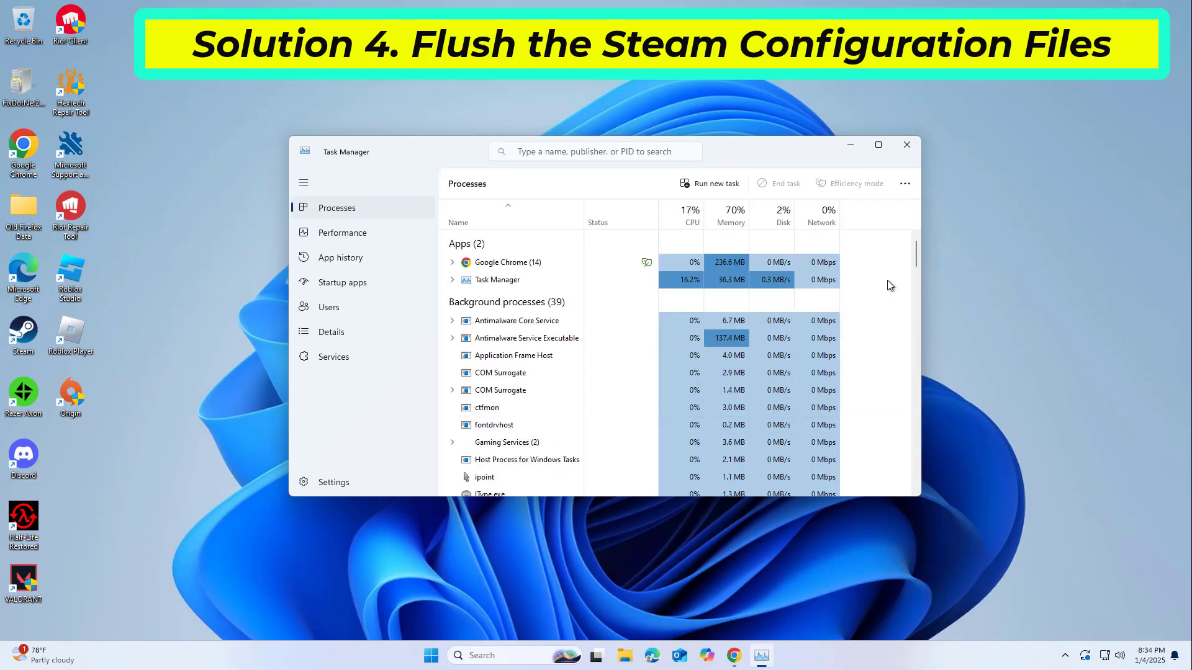
End the Steam (32 bit) process in Task Manager and close it.
scroll("down", 3)
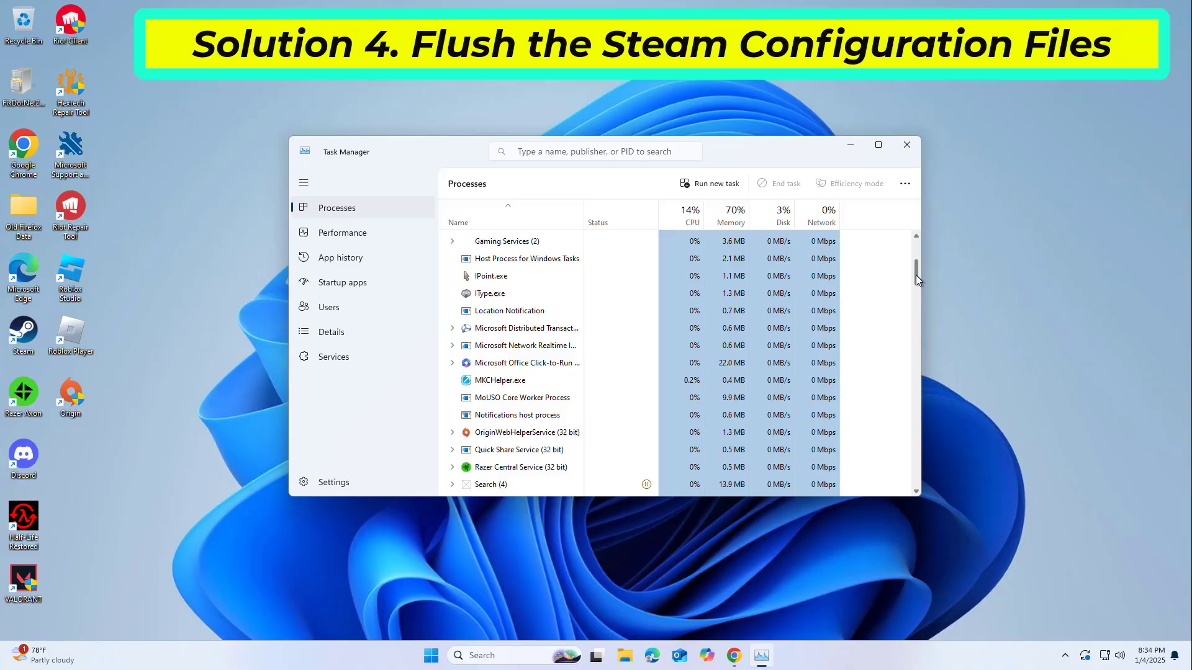
scroll("down", 3)
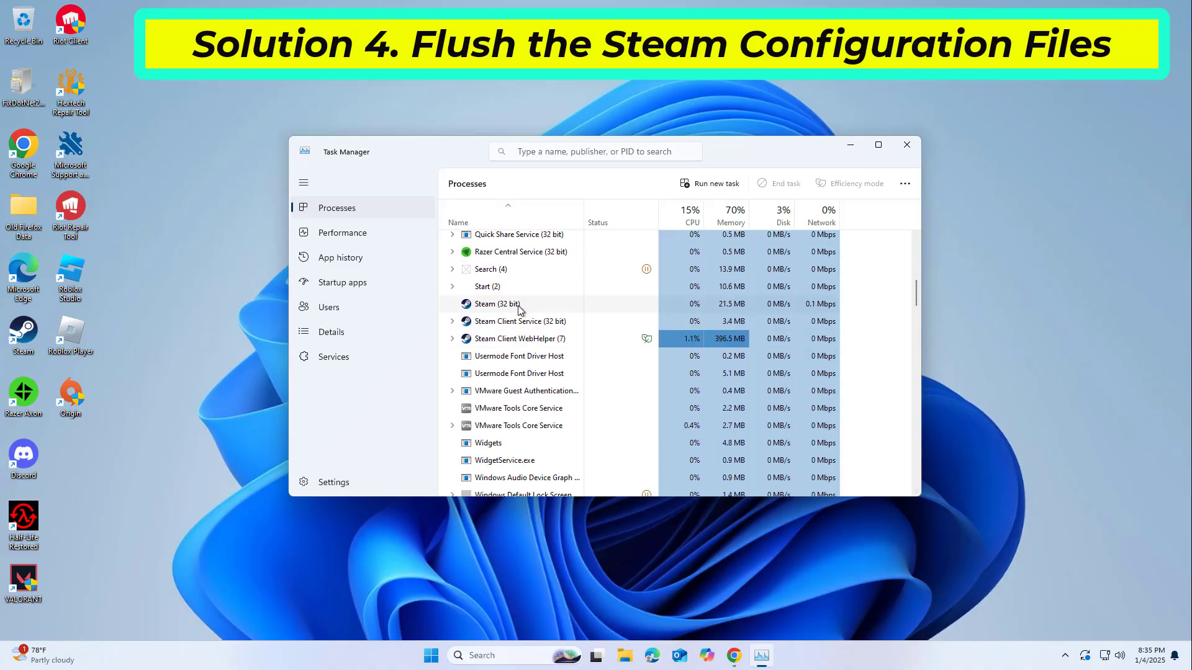
left_click(520, 321)
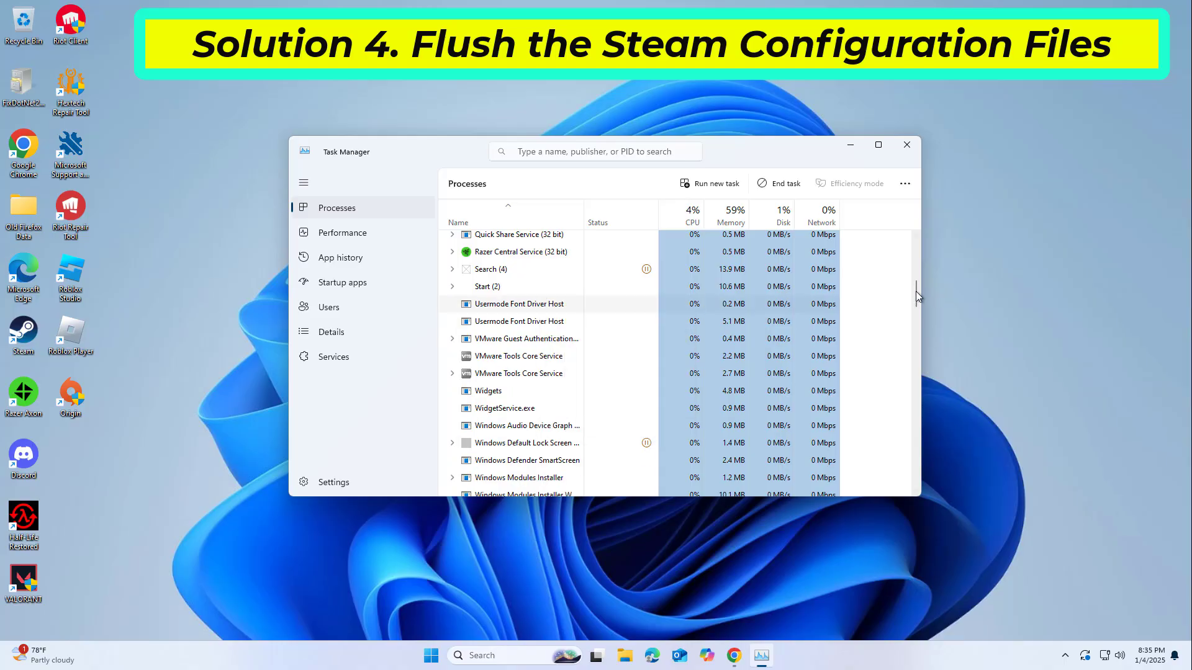
scroll("down", 3)
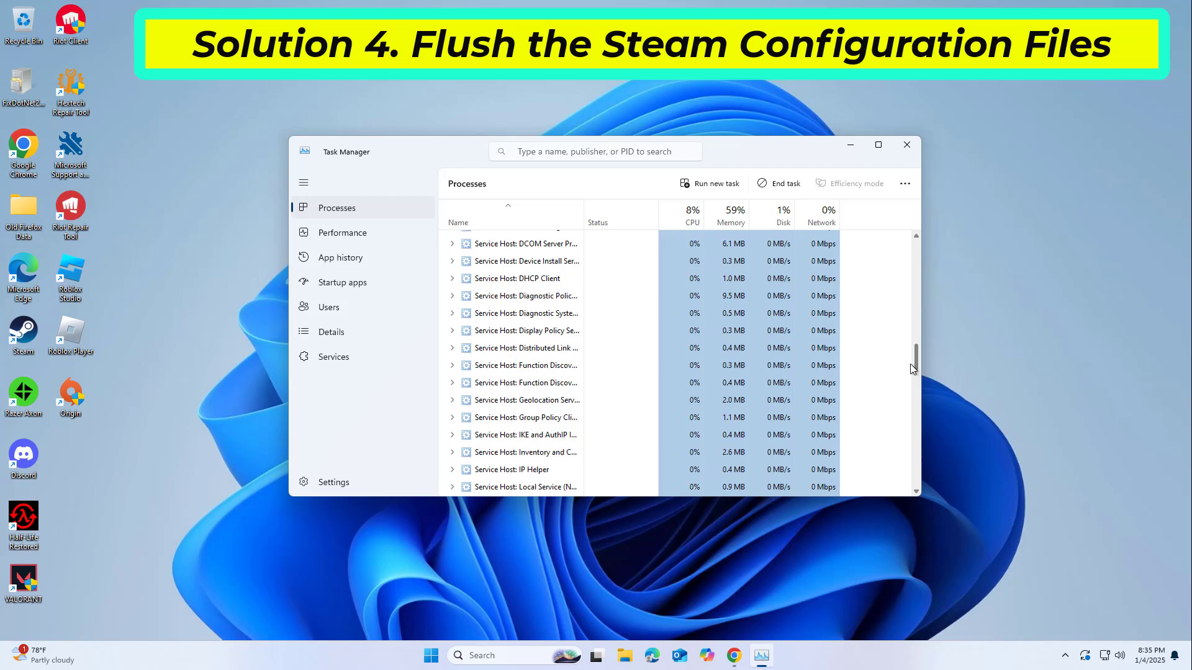
left_click(905, 144)
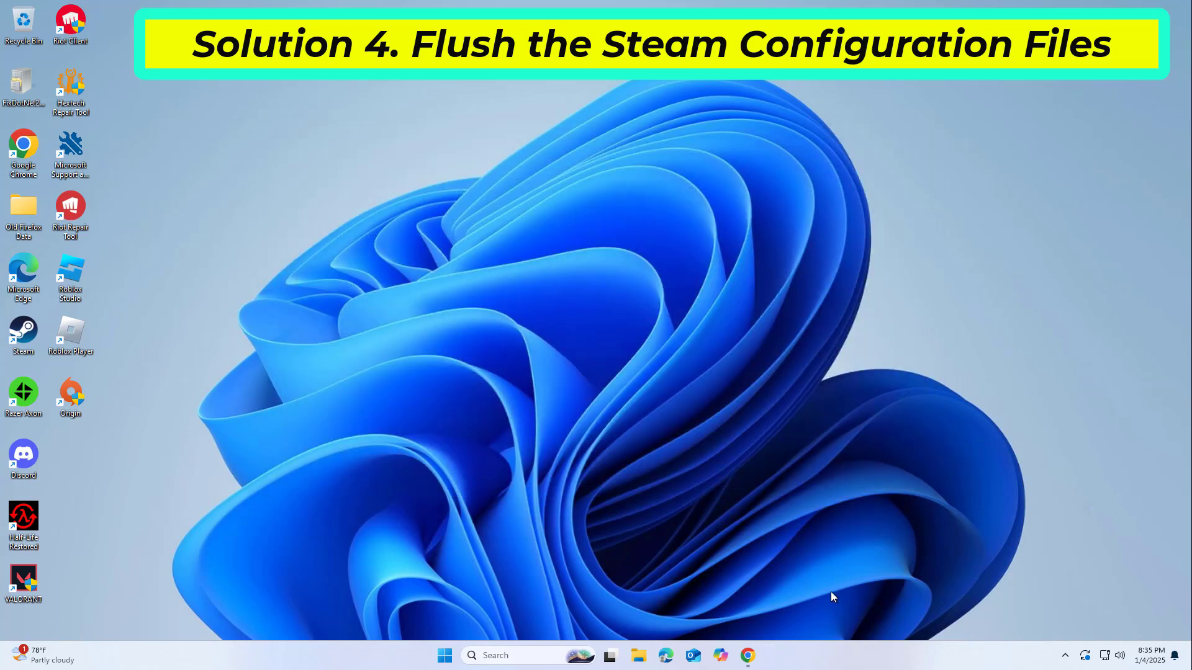
Find and open the Run dialog through Windows search, then right-click its command field.
left_click(494, 655)
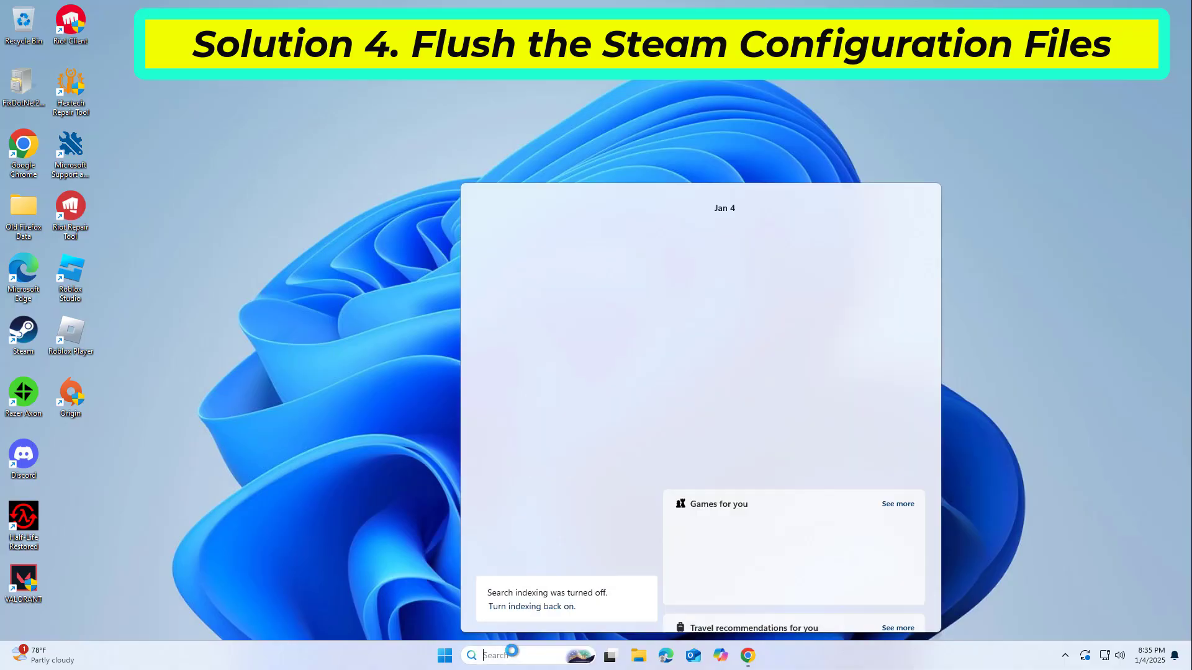
type("run")
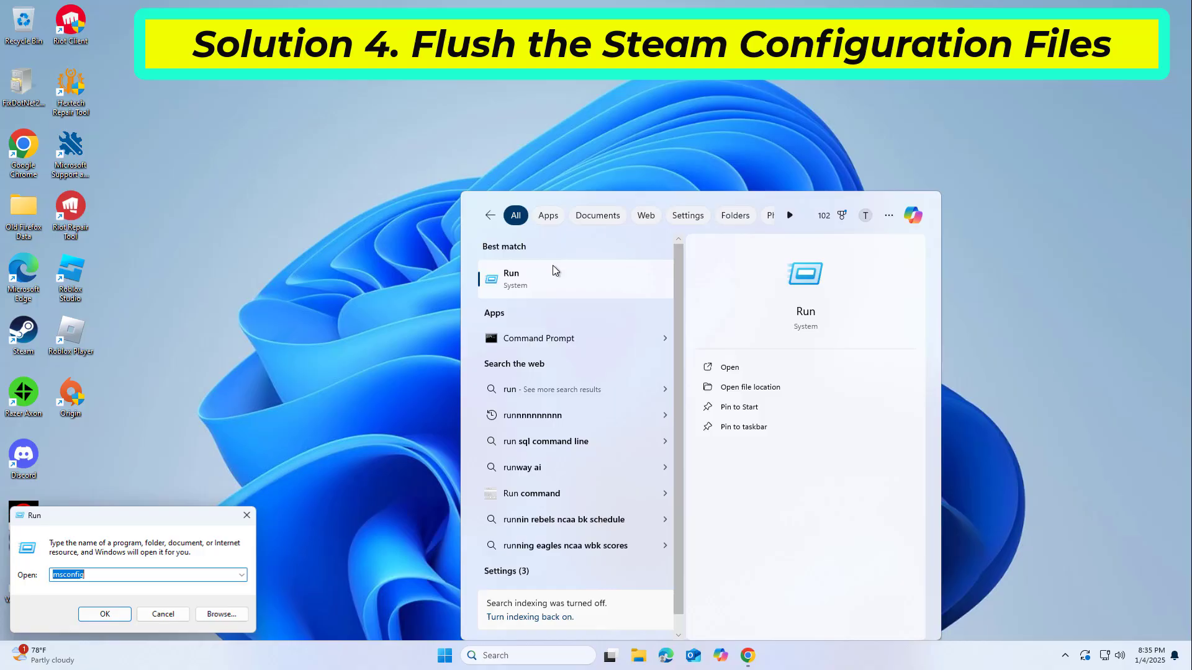
right_click(114, 575)
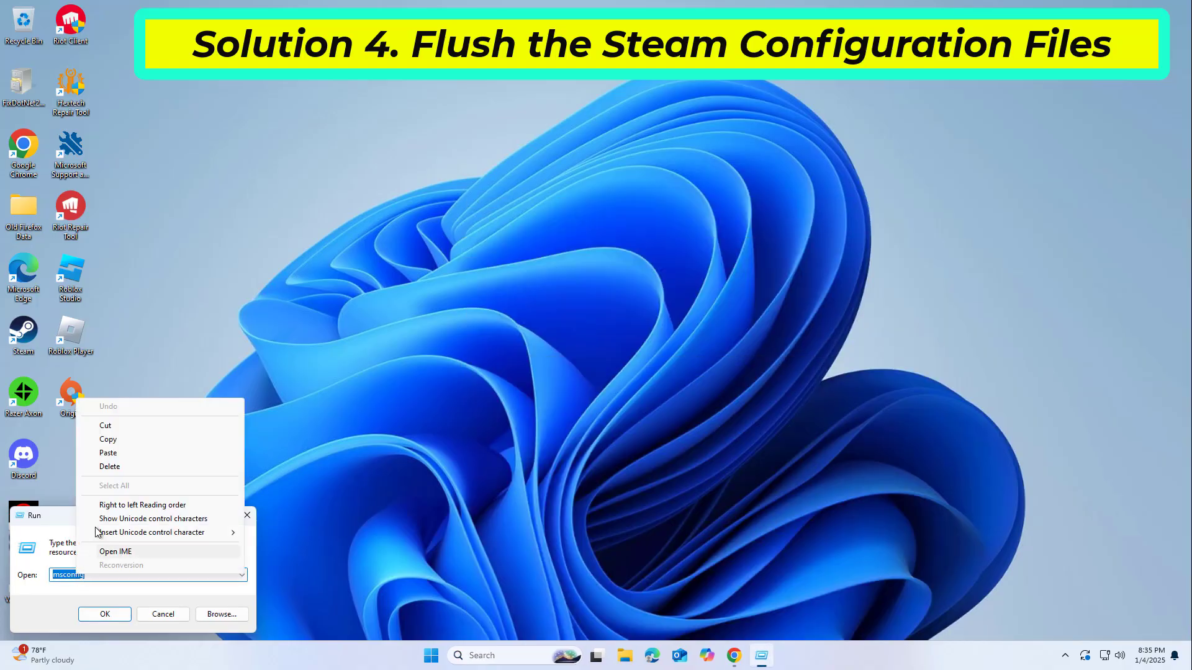